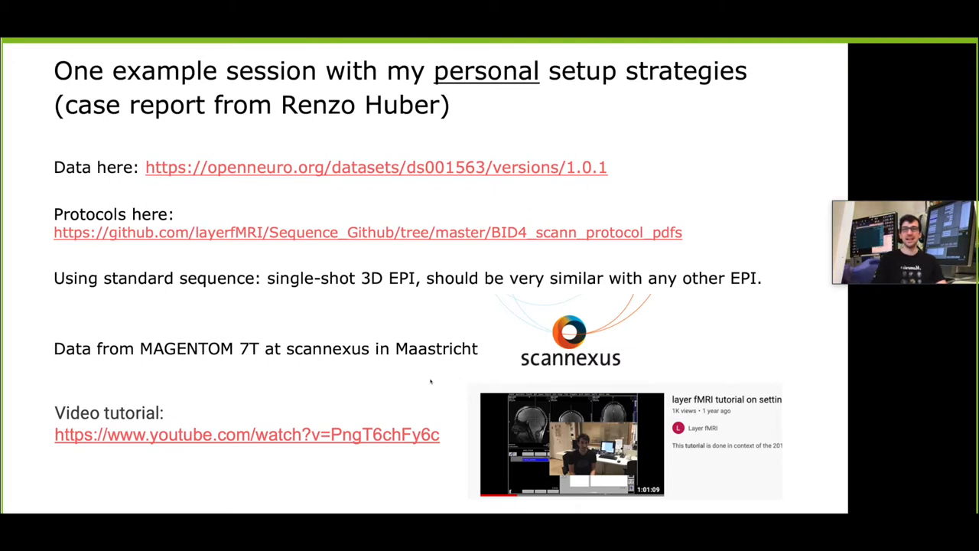
pyautogui.moveTo(456, 366)
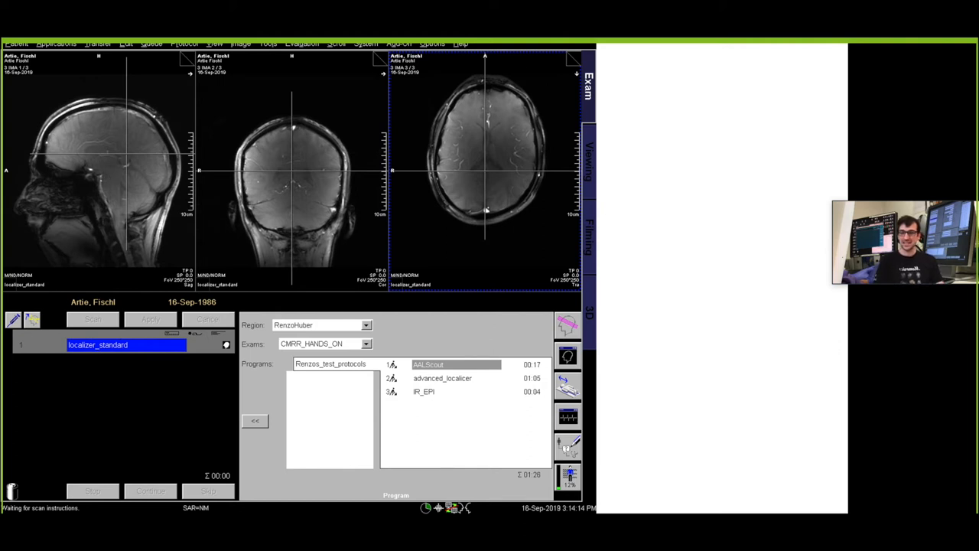
pyautogui.moveTo(202, 226)
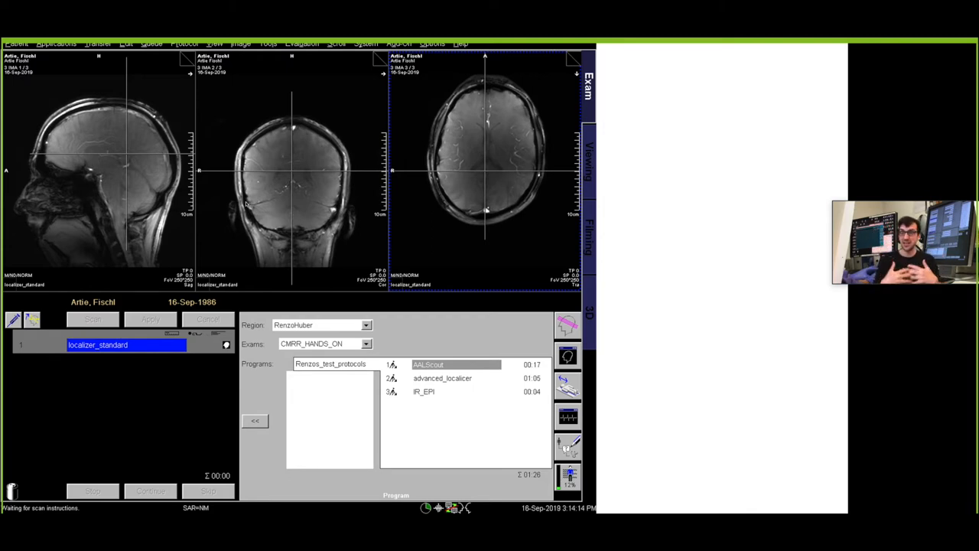
pyautogui.moveTo(220, 190)
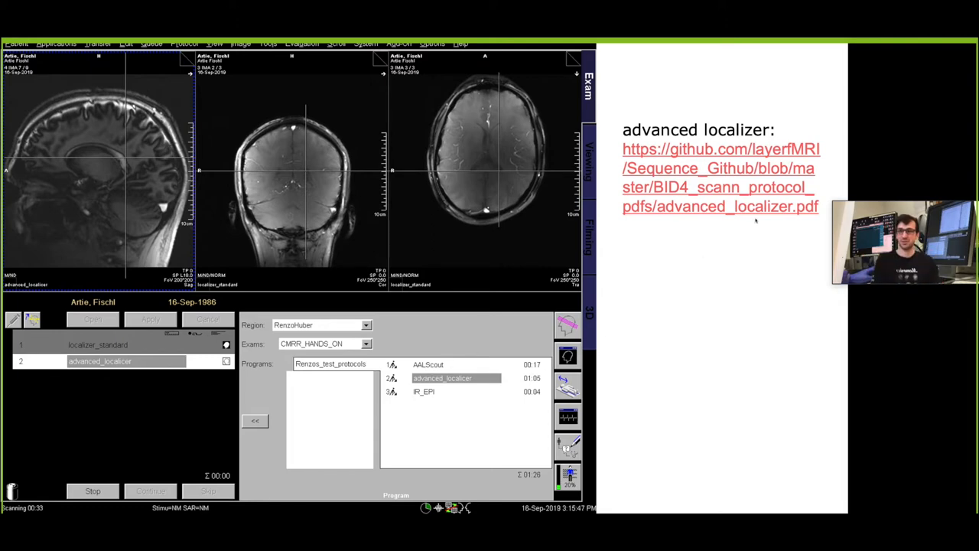
pyautogui.moveTo(113, 167)
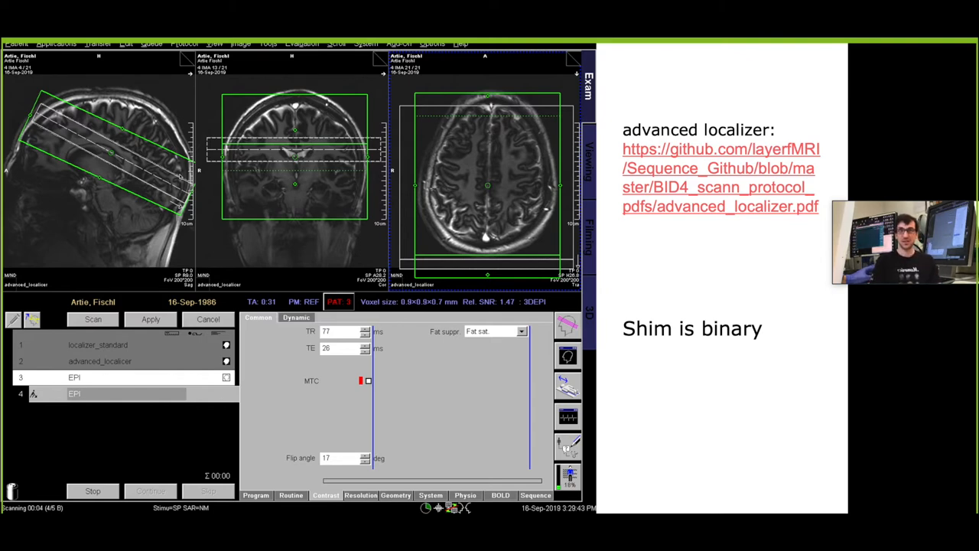
pyautogui.moveTo(346, 215)
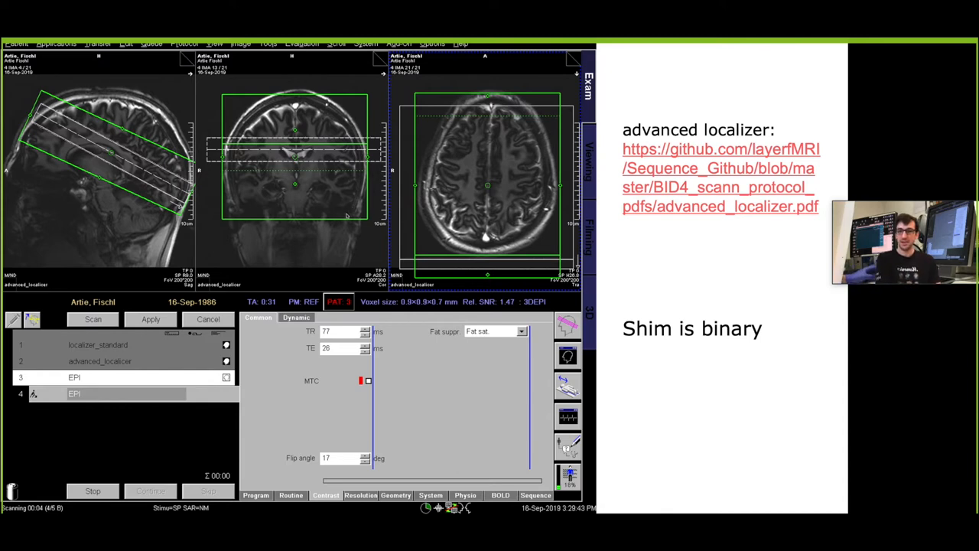
# - Launch XBuilder from the Start menu and begin browsing the MedCom folders for IceConfig.evp
pyautogui.press('ctrl+esc')
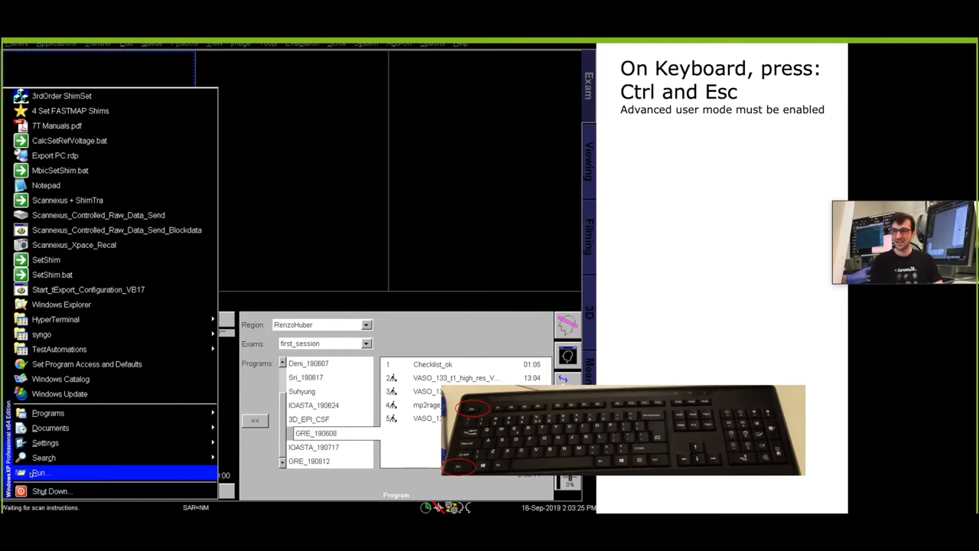
pyautogui.click(38, 472)
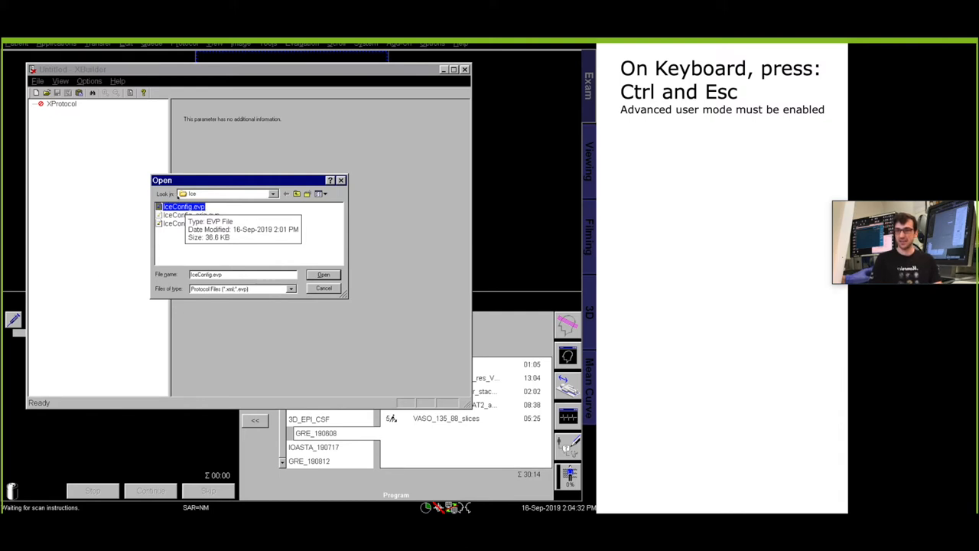
pyautogui.click(272, 193)
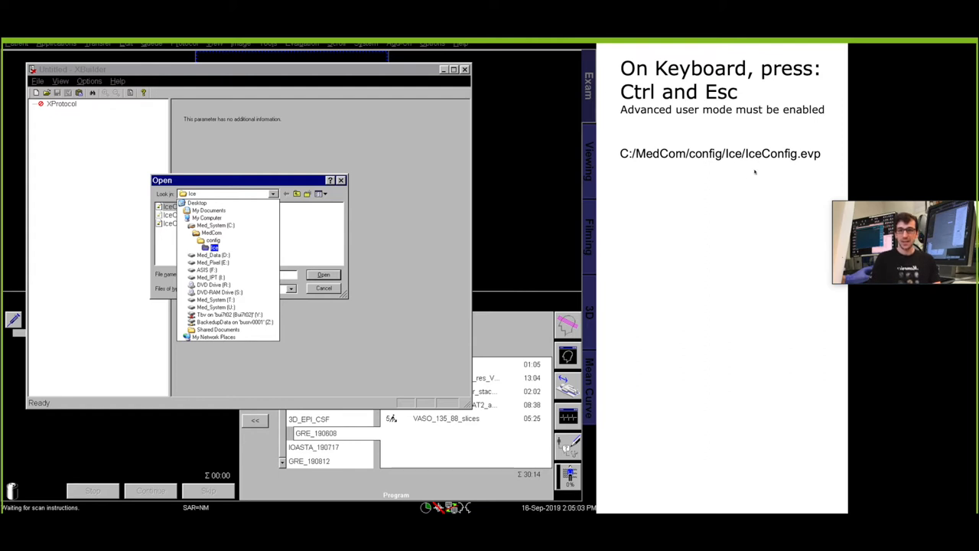
pyautogui.moveTo(736, 193)
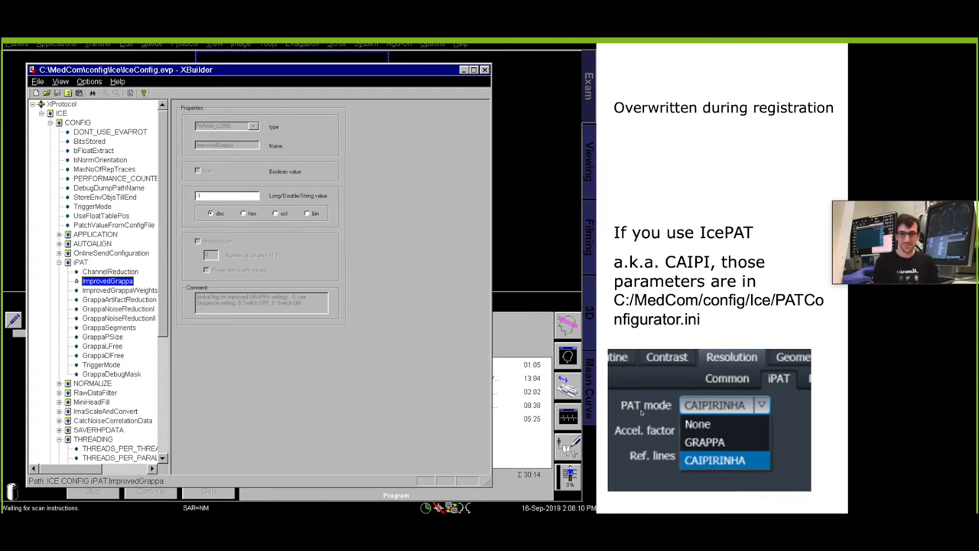
pyautogui.moveTo(645, 423)
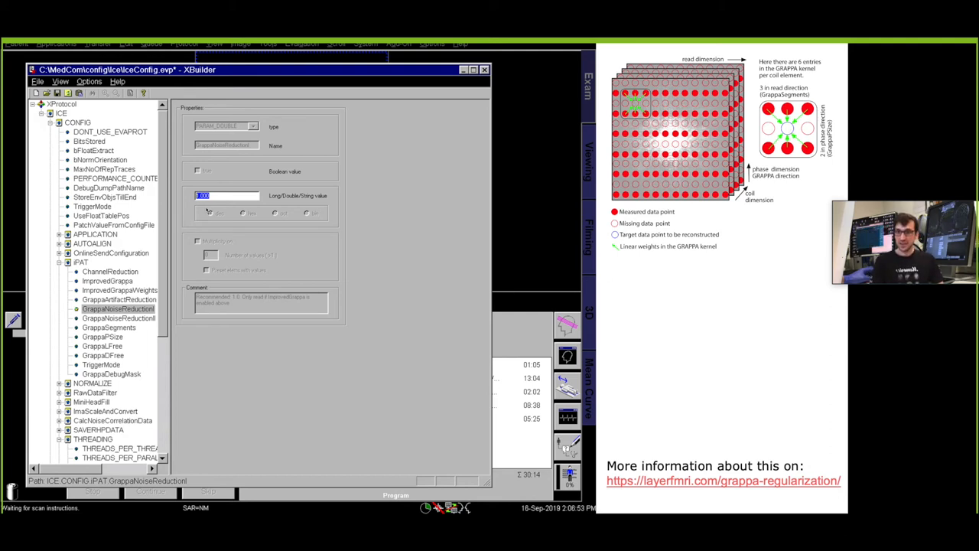
# - Set the GrappaNoiseReduction parameter under iPAT to 0.000
pyautogui.write('0.000')
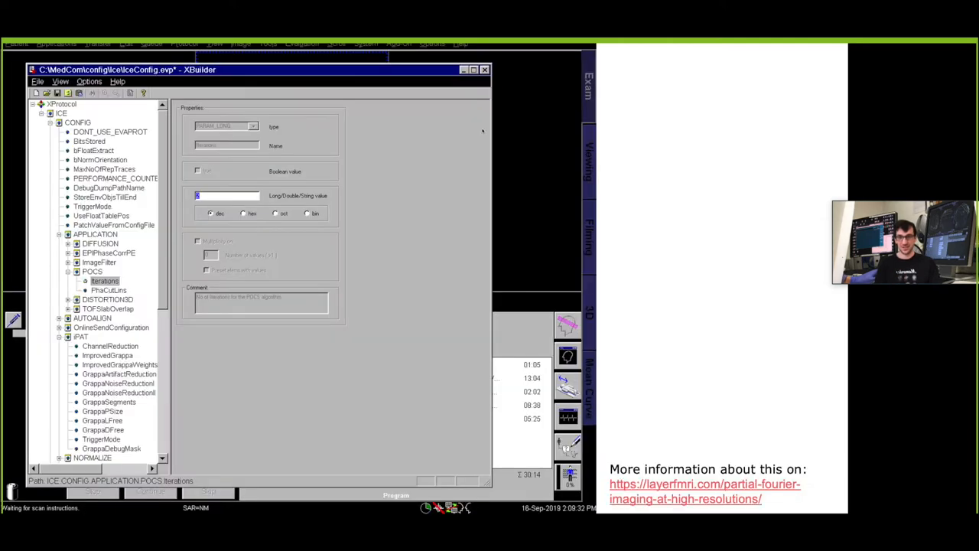
pyautogui.moveTo(400, 158)
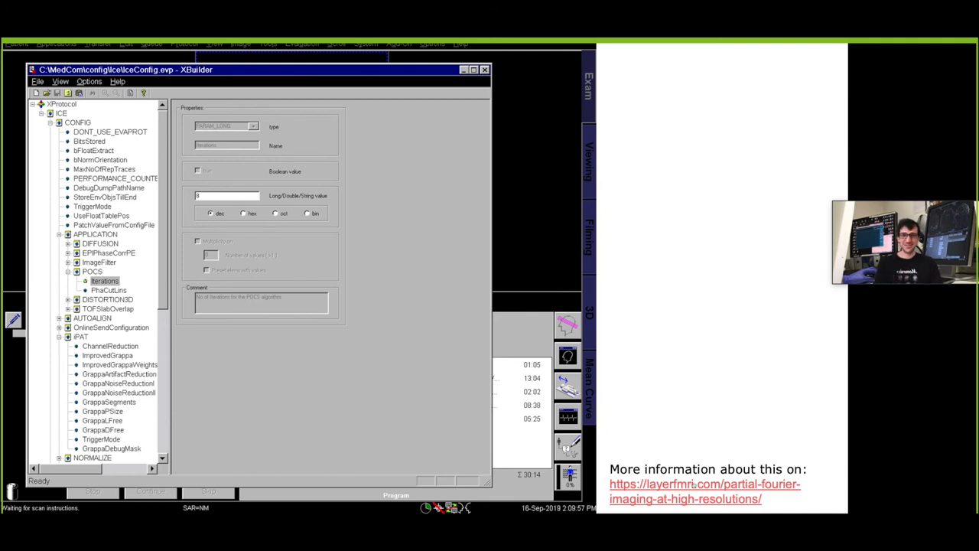
# - Open the Partial-Fourier imaging at High Resolutions post and scroll through its blurring examples
pyautogui.click(686, 490)
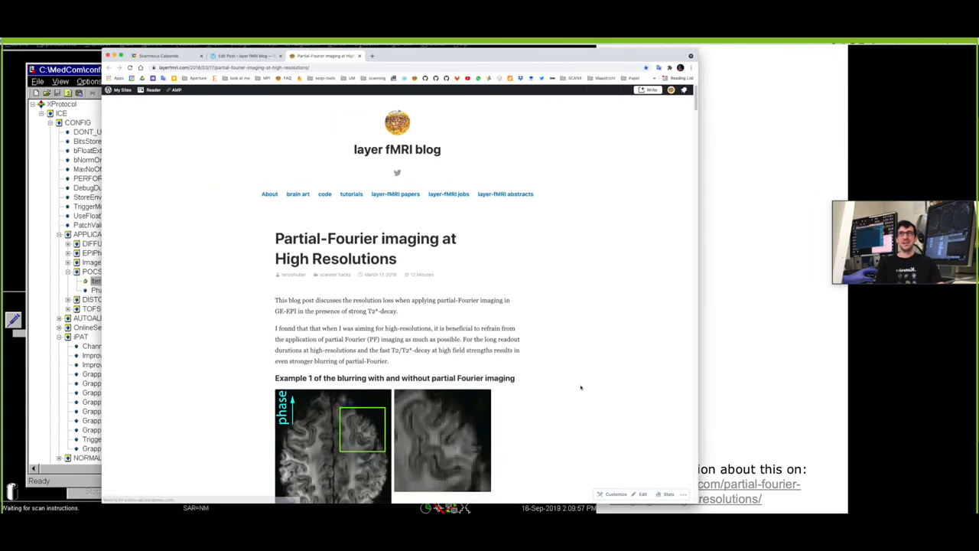
pyautogui.scroll(-3)
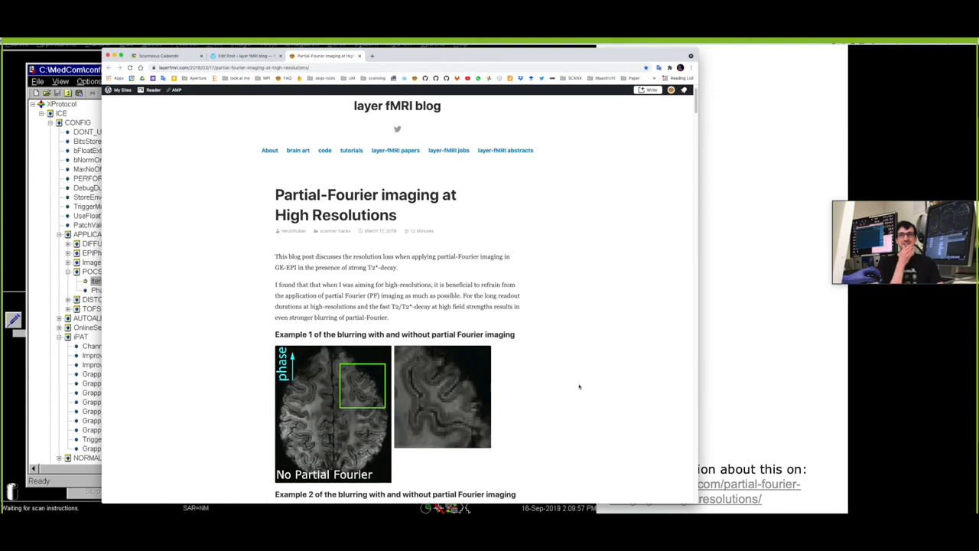
pyautogui.scroll(-3)
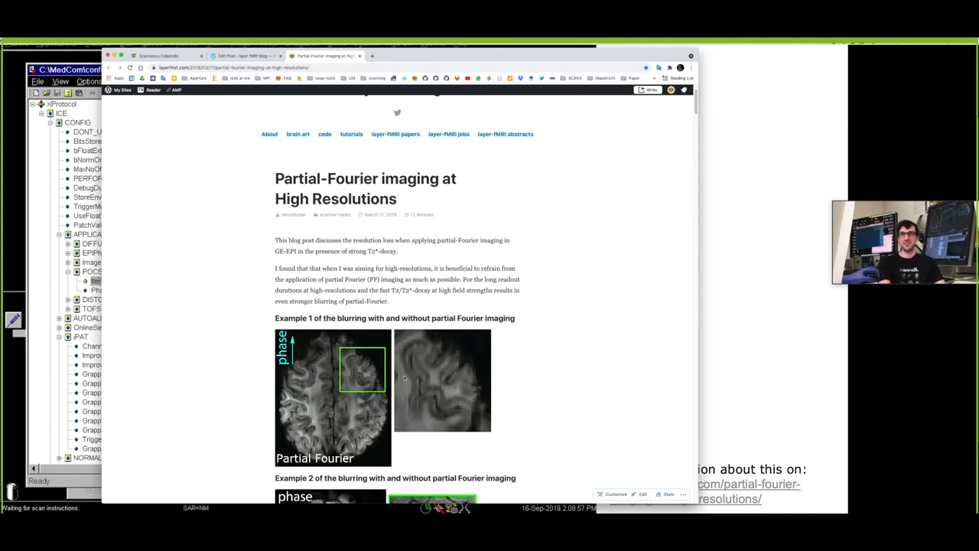
pyautogui.scroll(-3)
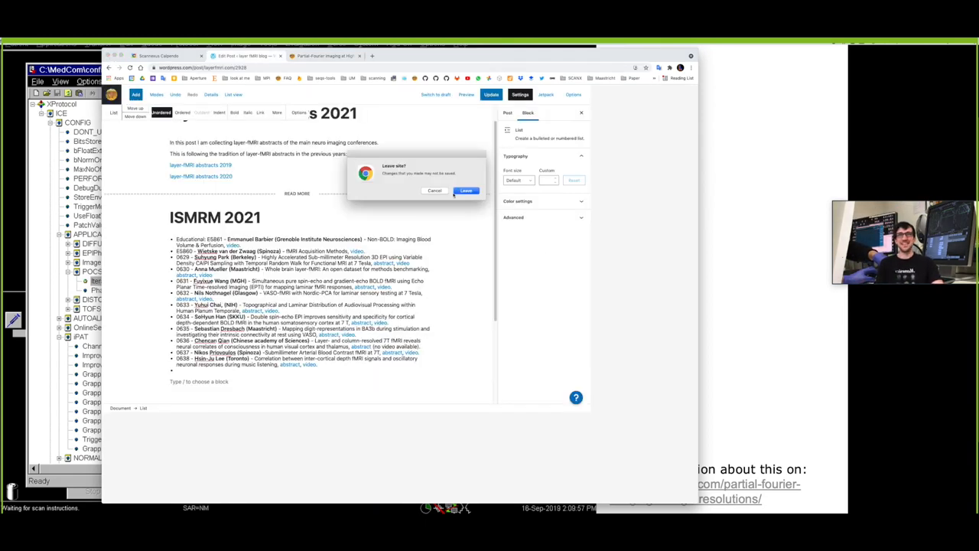
pyautogui.click(467, 190)
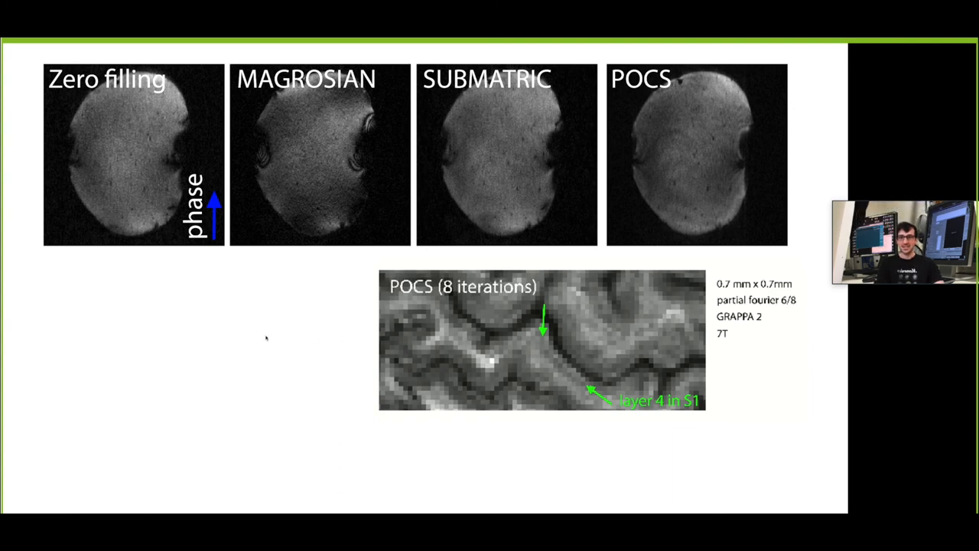
# - Advance from the POCS reconstruction comparison to the GRAPPA calibration data slide
pyautogui.press('Right')
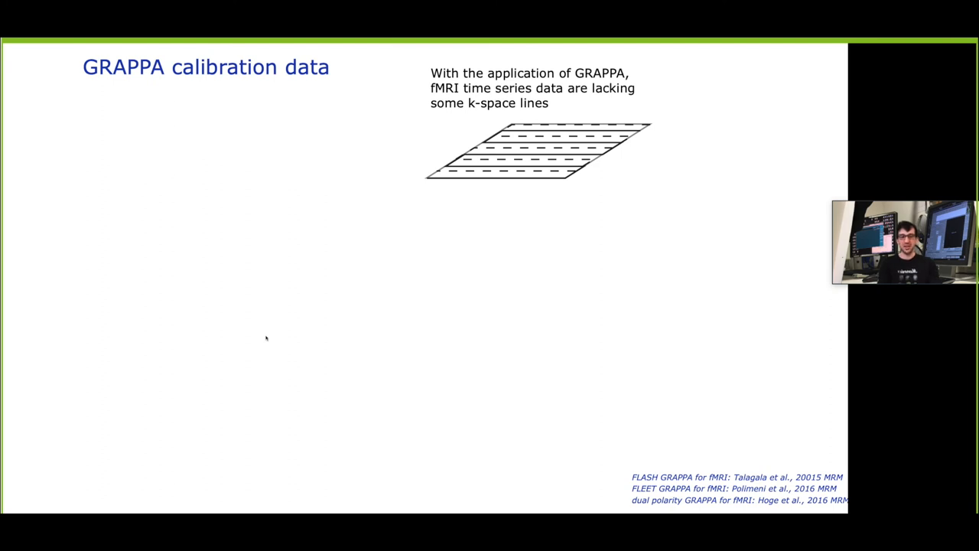